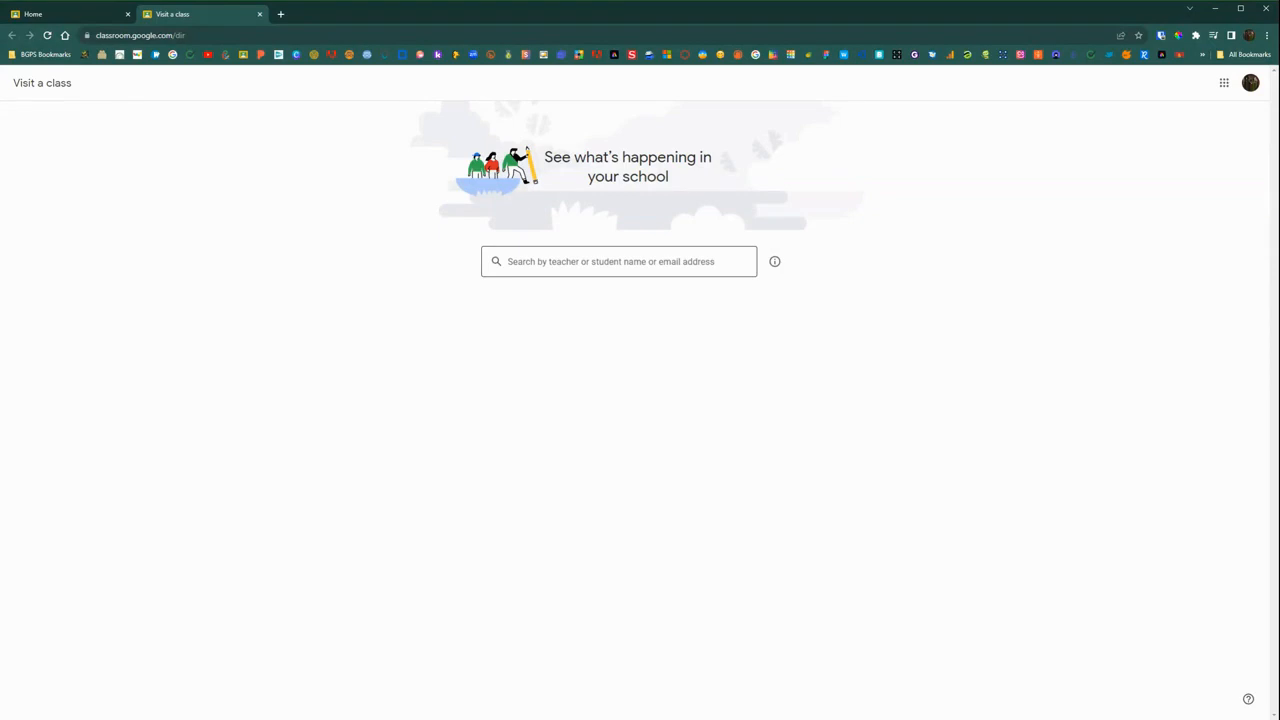
# Search for the teacher 'ed' on the Visit a class page
pyautogui.click(776, 260)
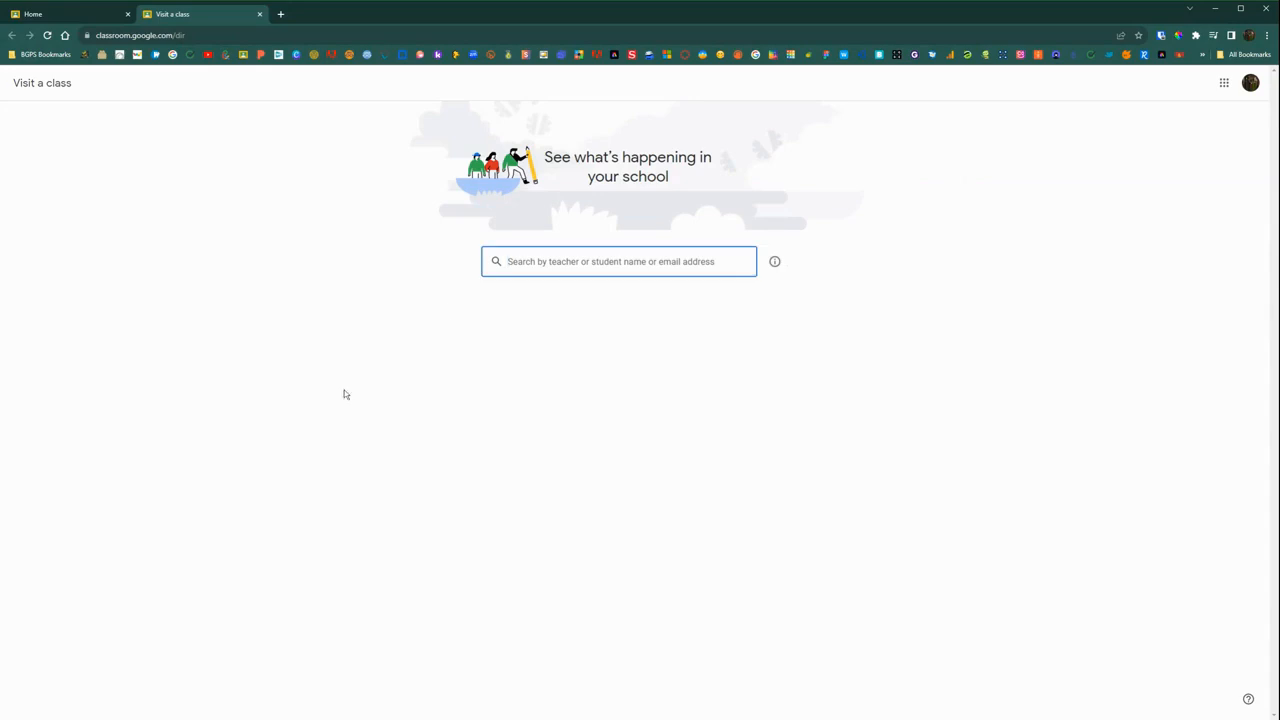
pyautogui.write('ed')
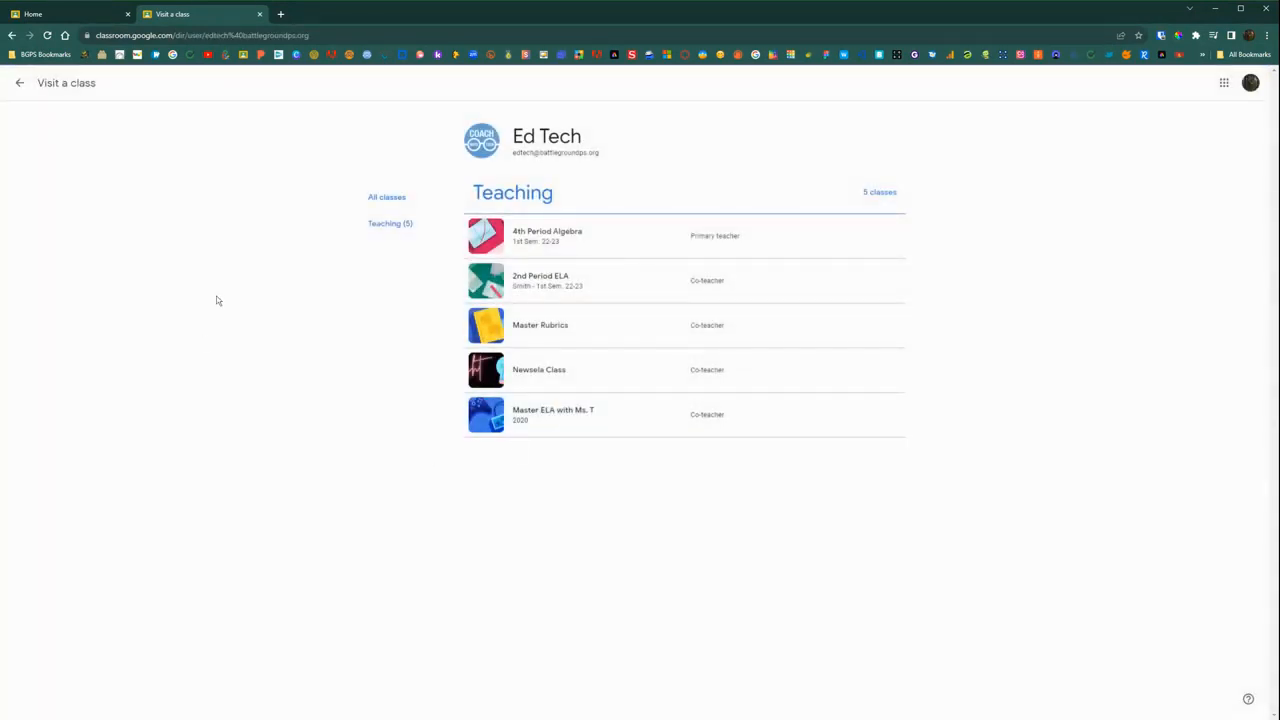
pyautogui.moveTo(388, 284)
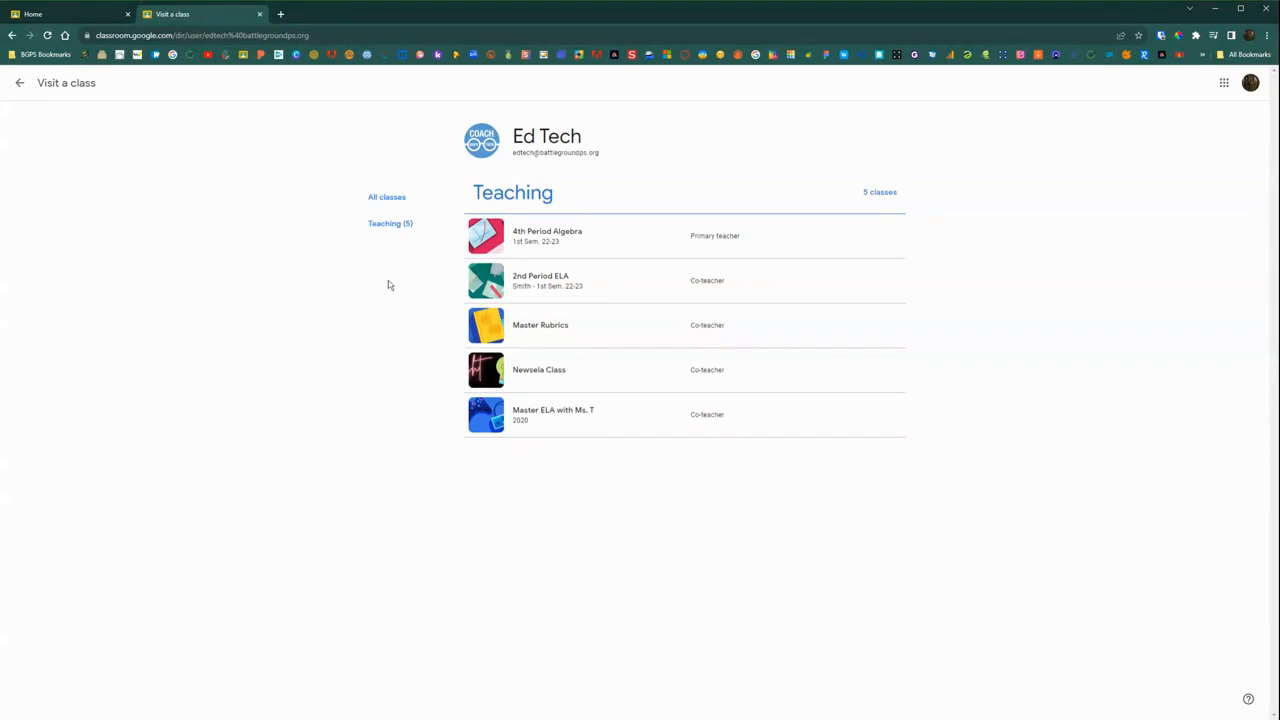
pyautogui.moveTo(678, 414)
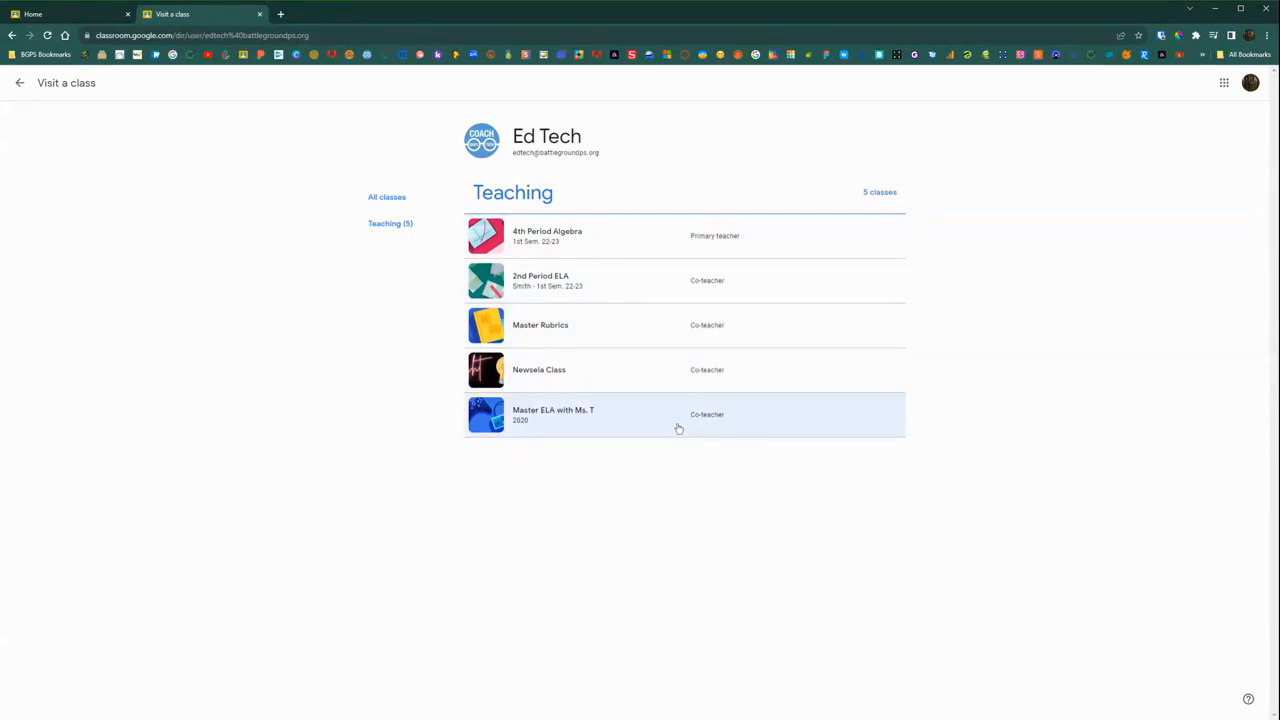
pyautogui.moveTo(804, 248)
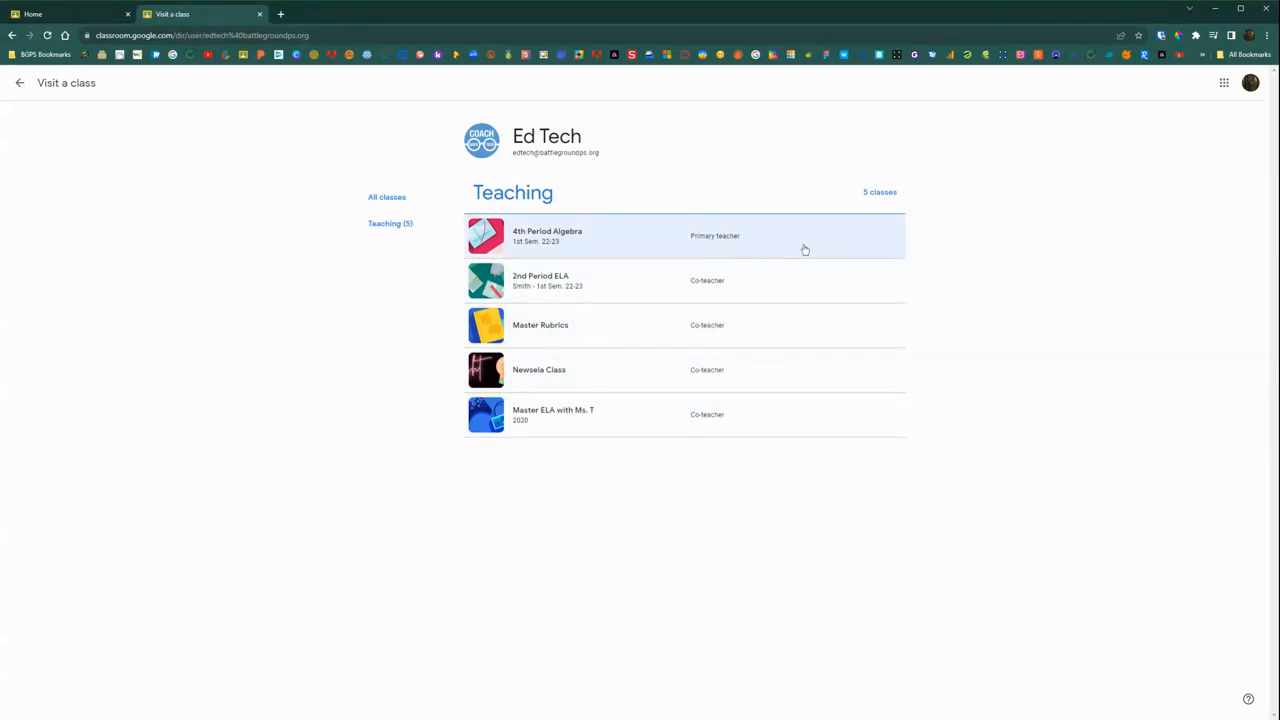
pyautogui.moveTo(510, 258)
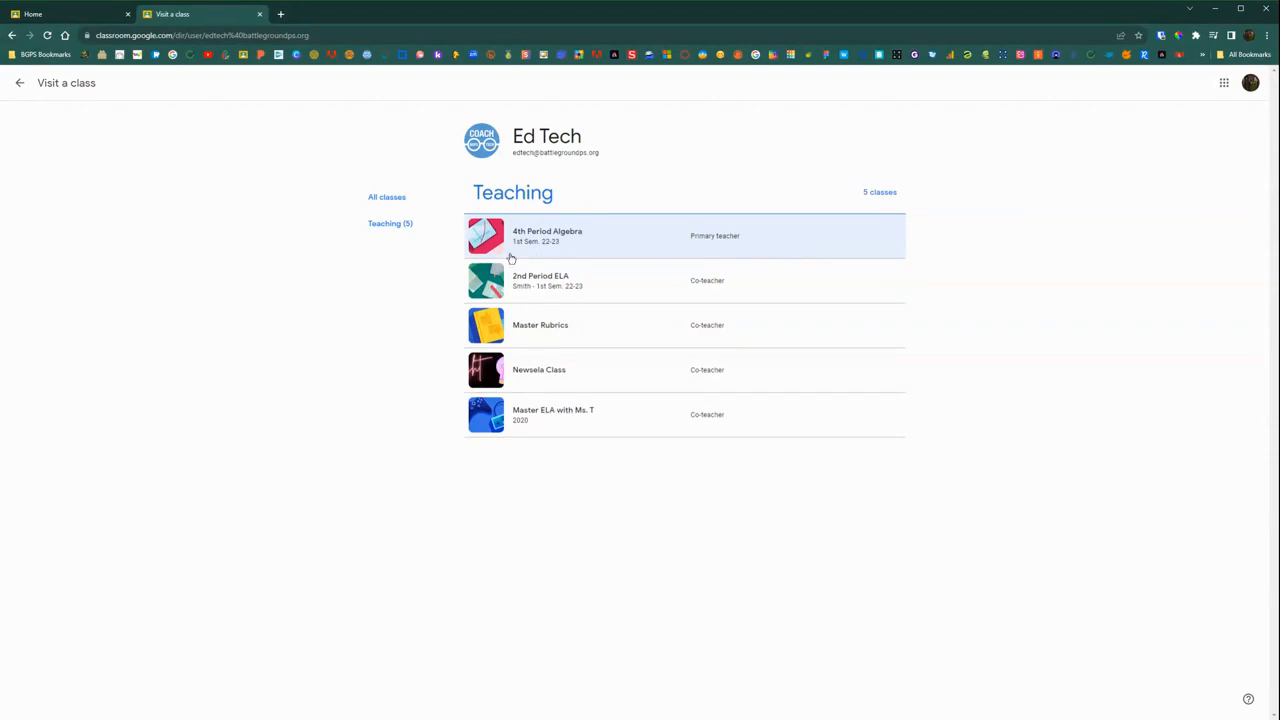
pyautogui.moveTo(570, 246)
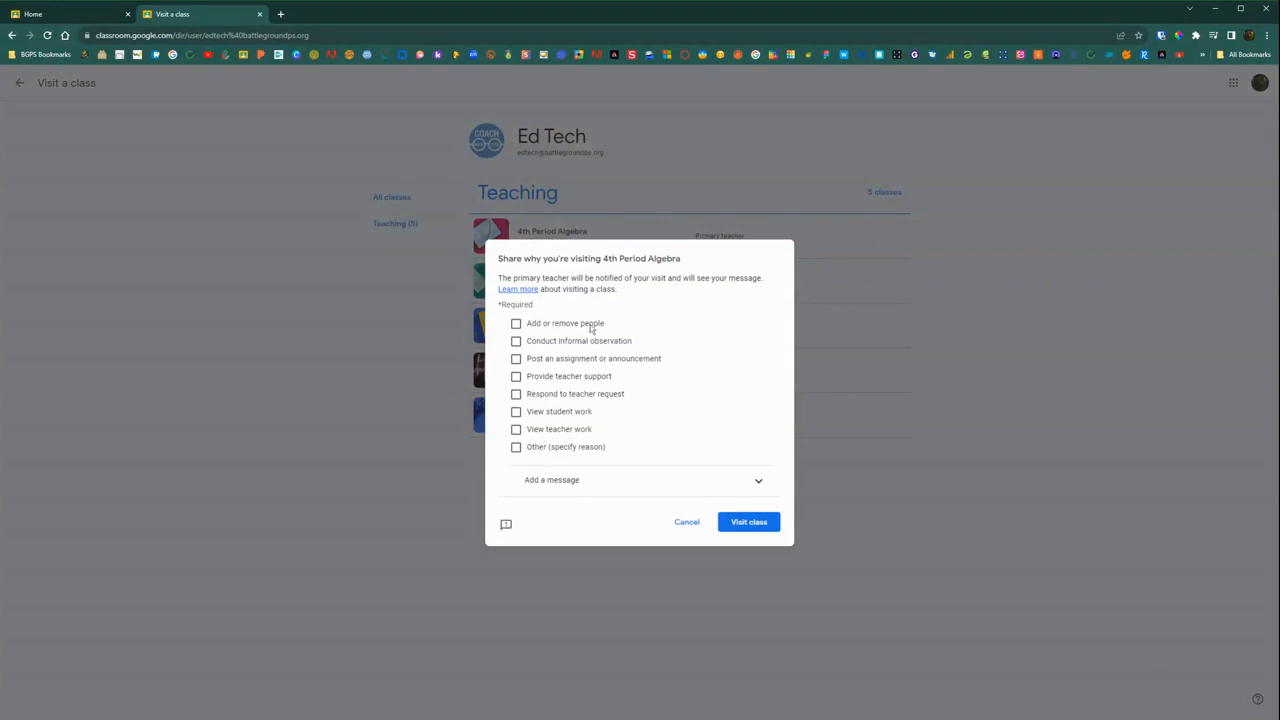
pyautogui.moveTo(624, 350)
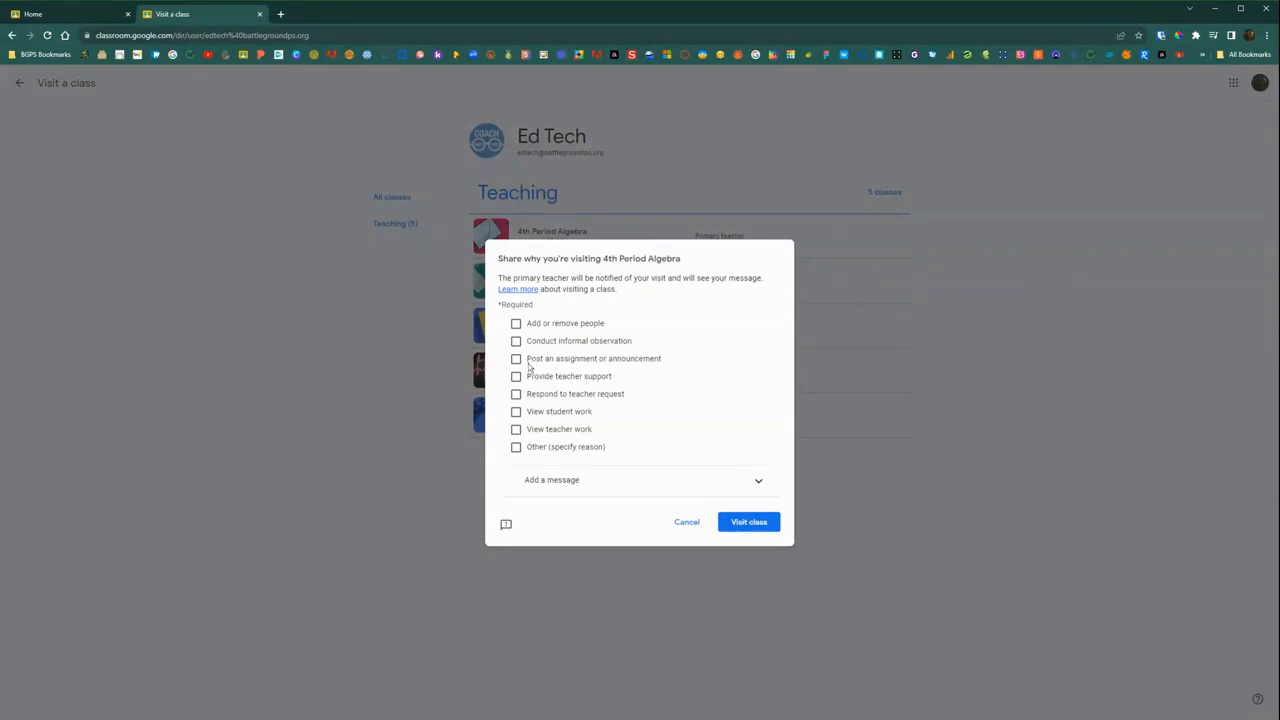
pyautogui.moveTo(684, 366)
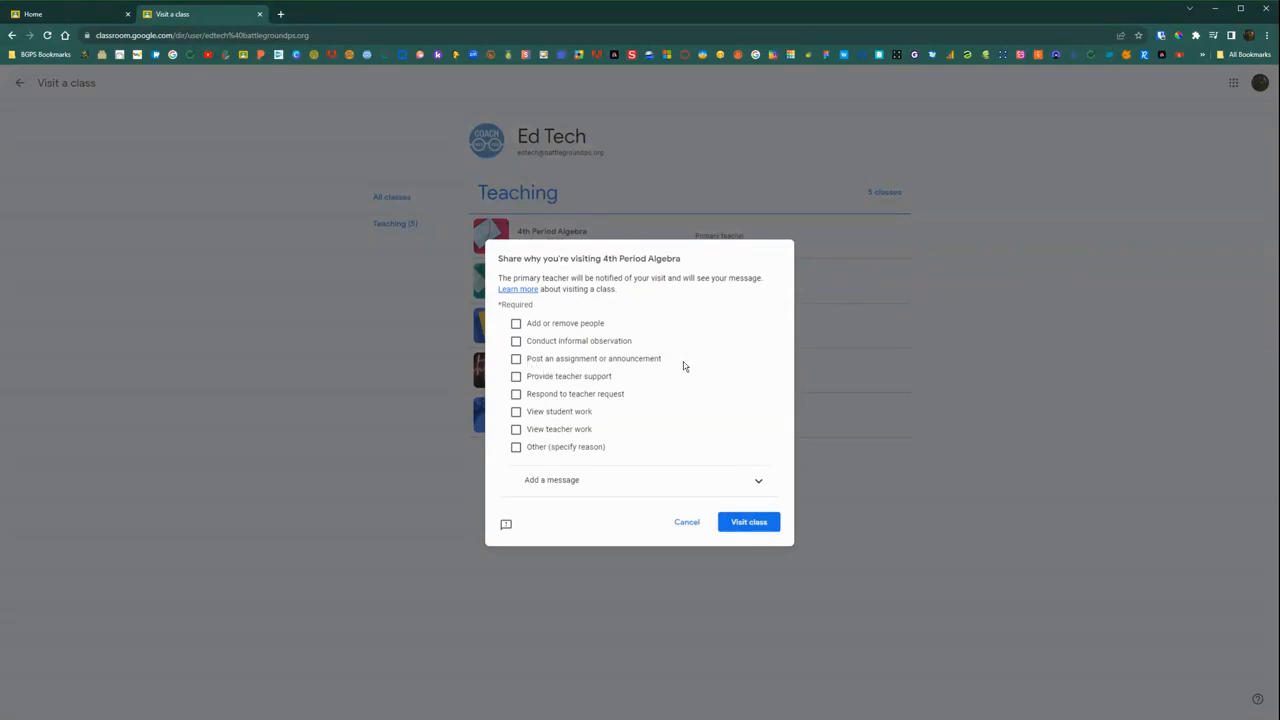
pyautogui.moveTo(614, 384)
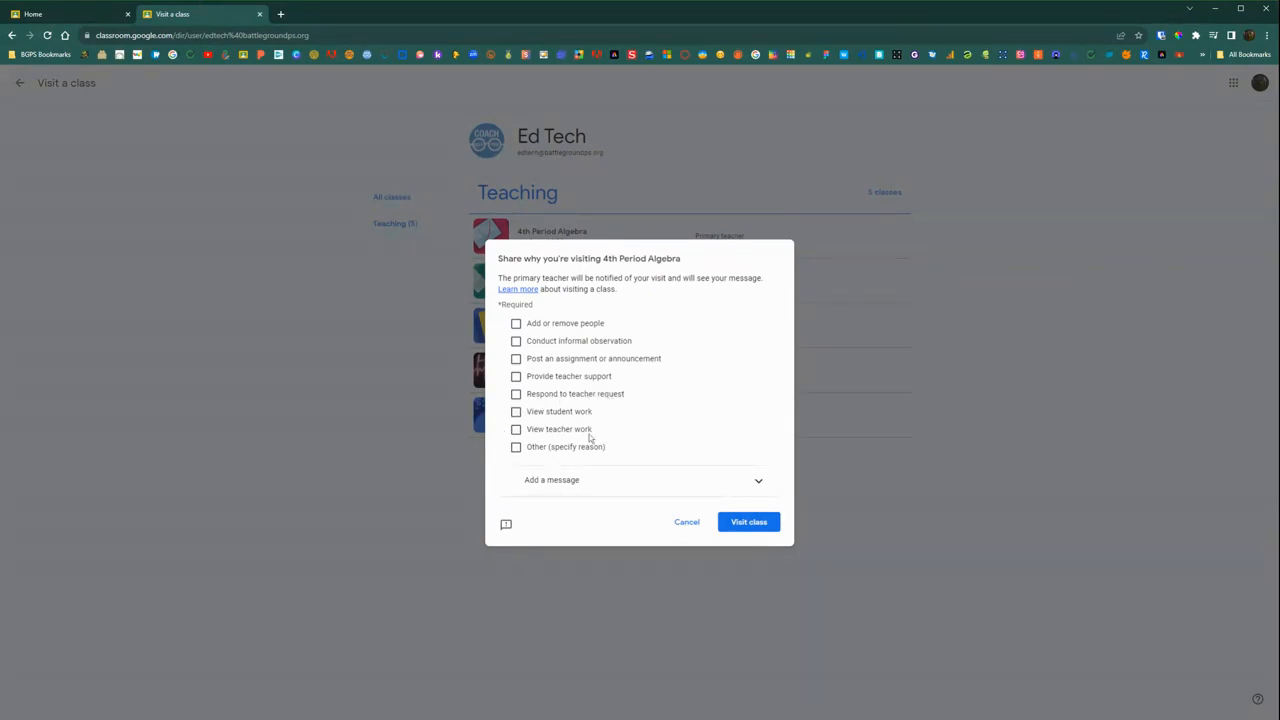
pyautogui.moveTo(524, 428)
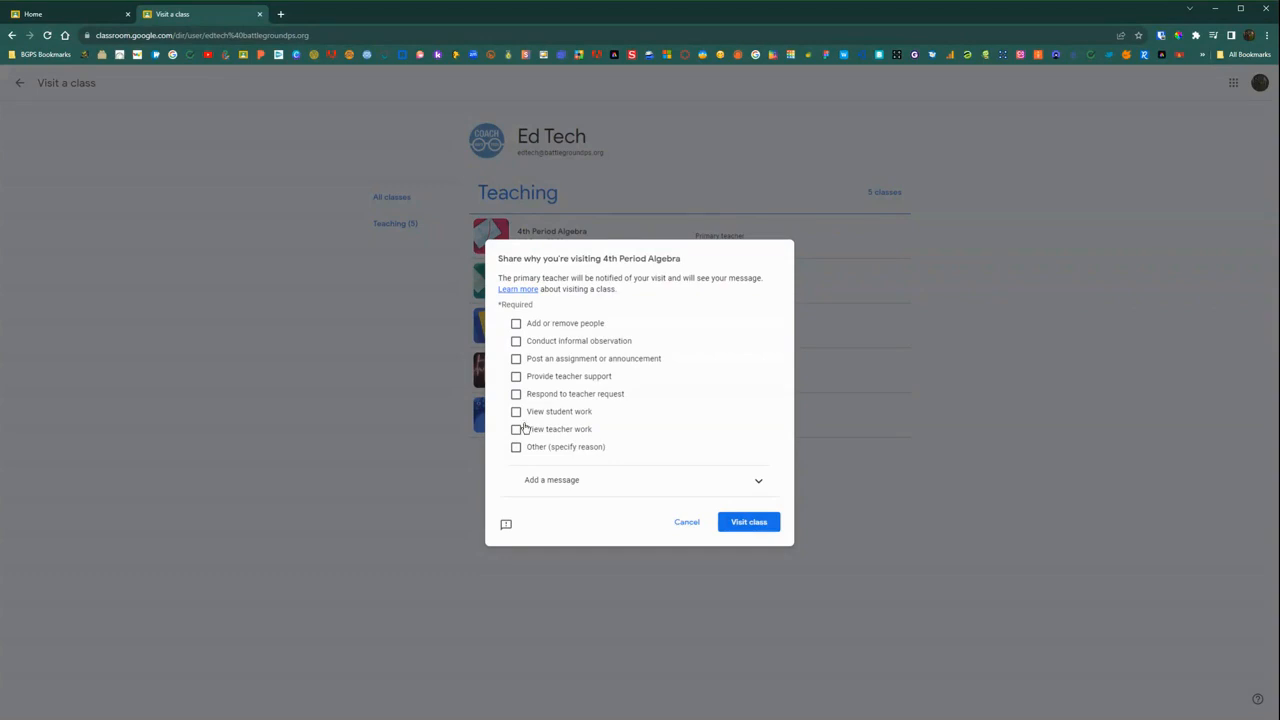
# Leave the teacher the note 'Hi! Here to check on that troubleshooting request'
pyautogui.click(516, 376)
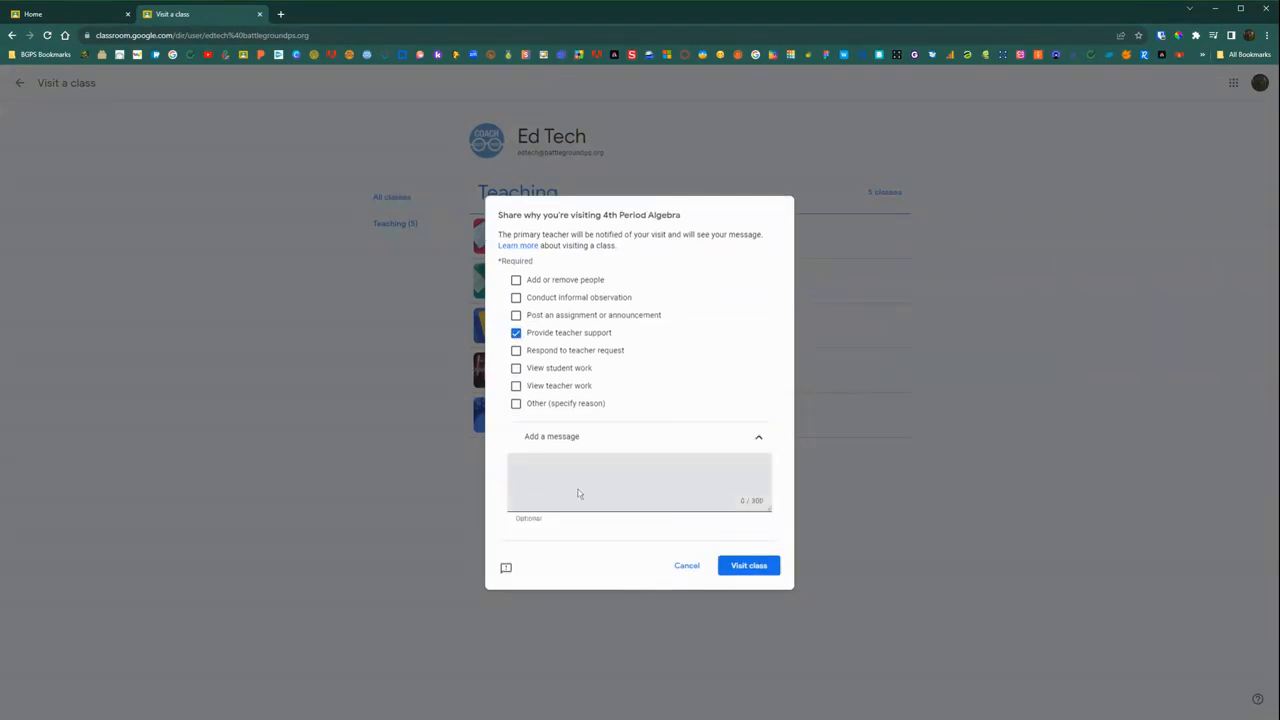
pyautogui.write('Hi!')
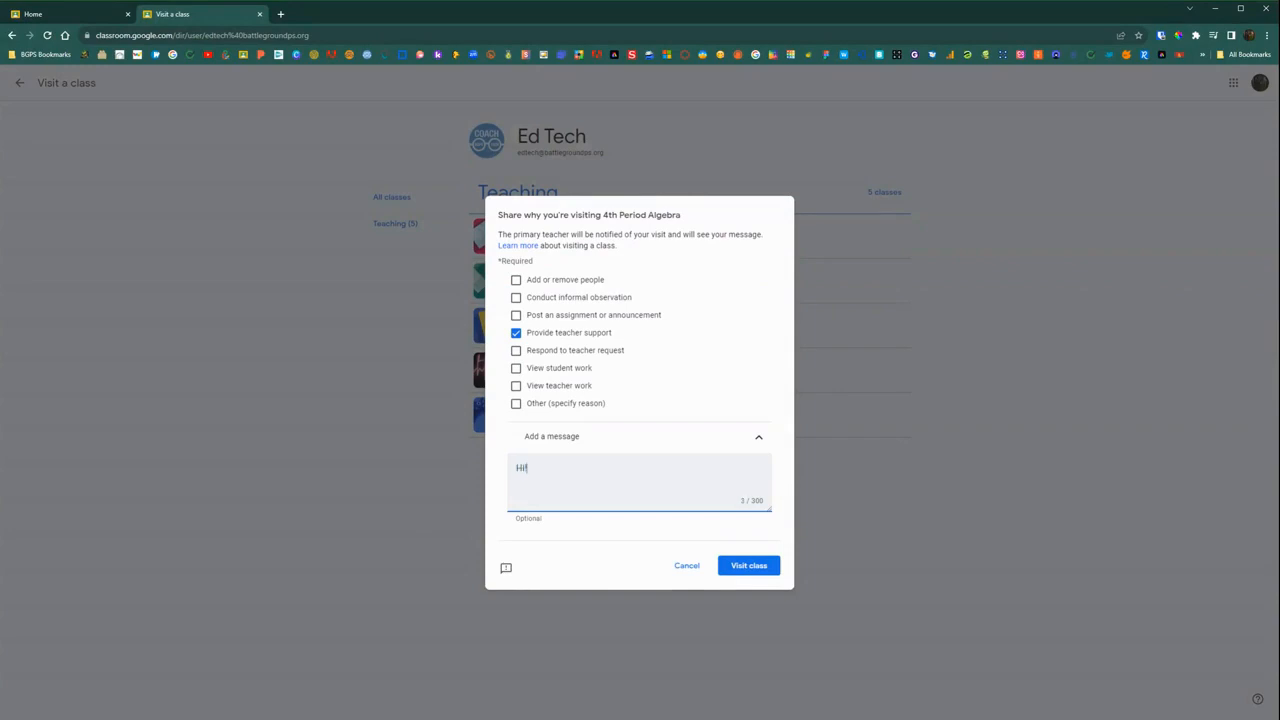
pyautogui.write('Here to o')
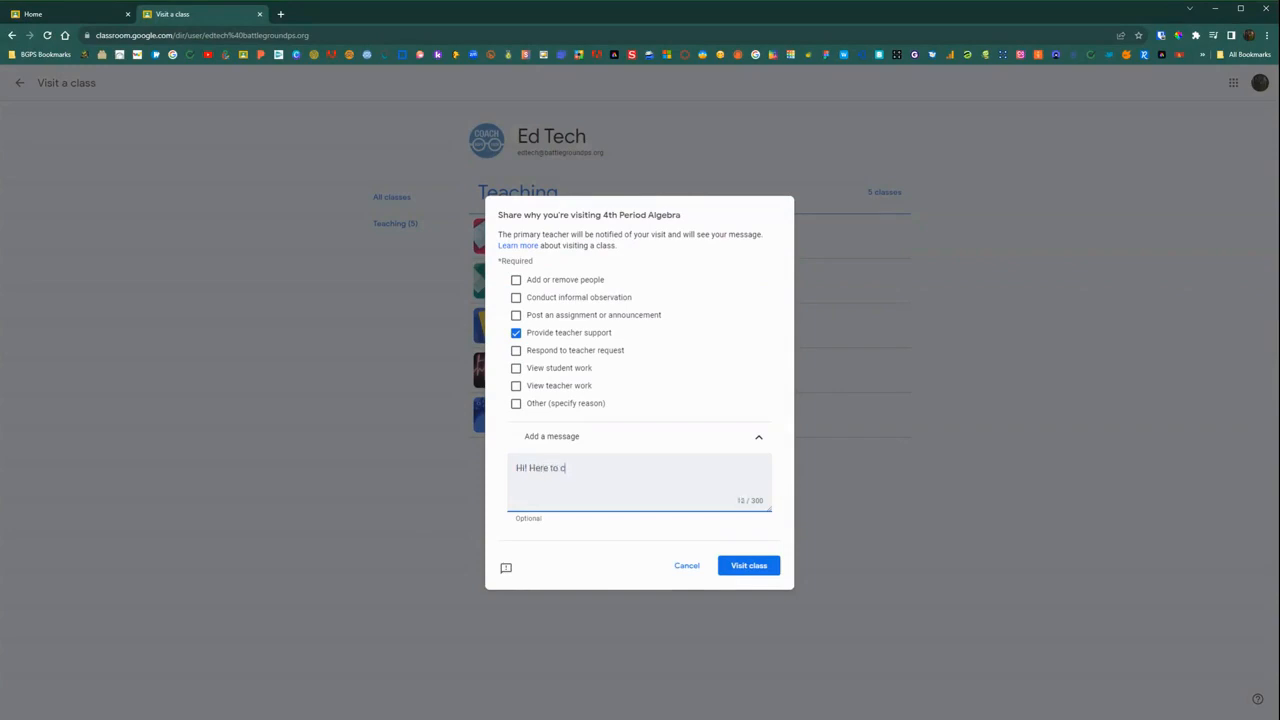
pyautogui.write('heck on that')
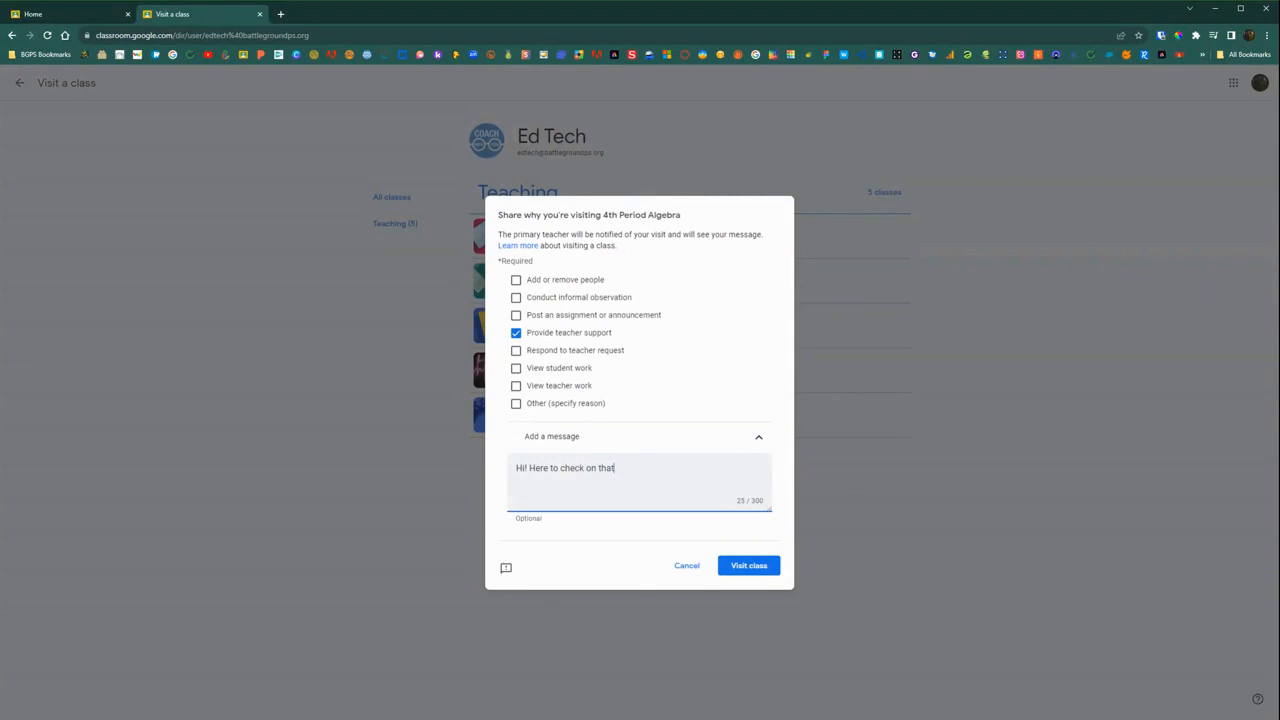
pyautogui.write('troubleshoot')
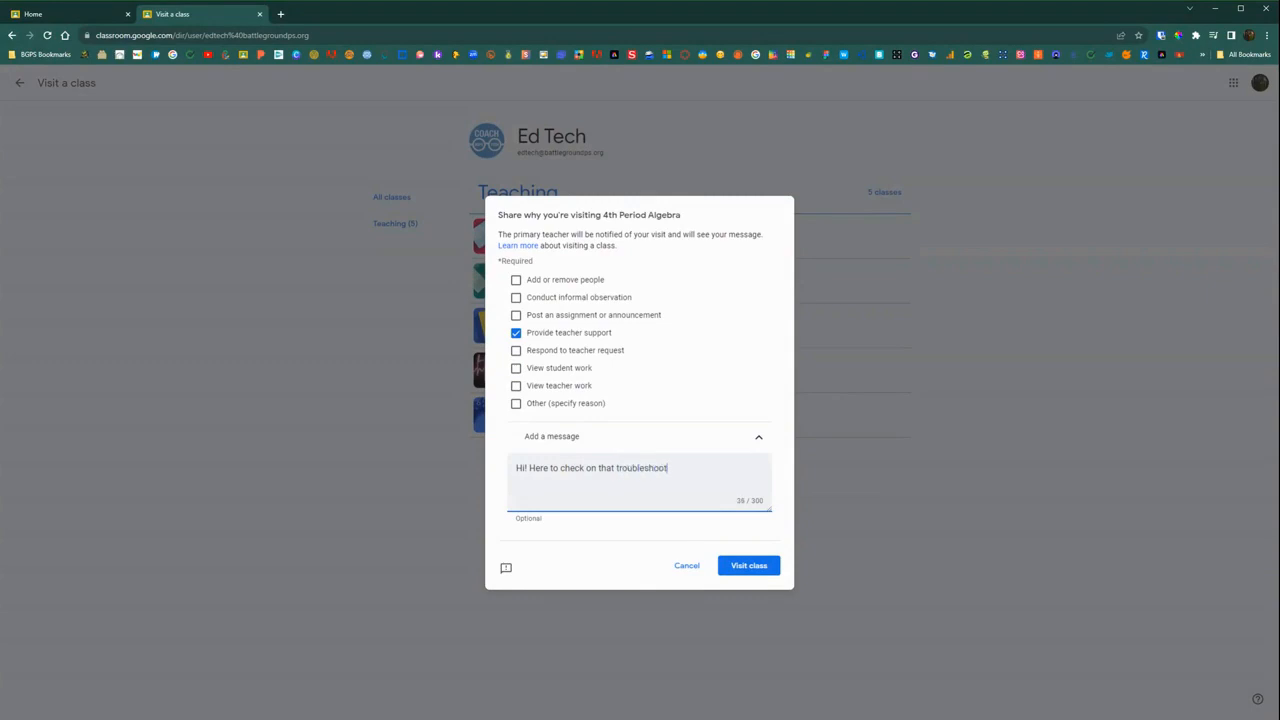
pyautogui.write('ing request')
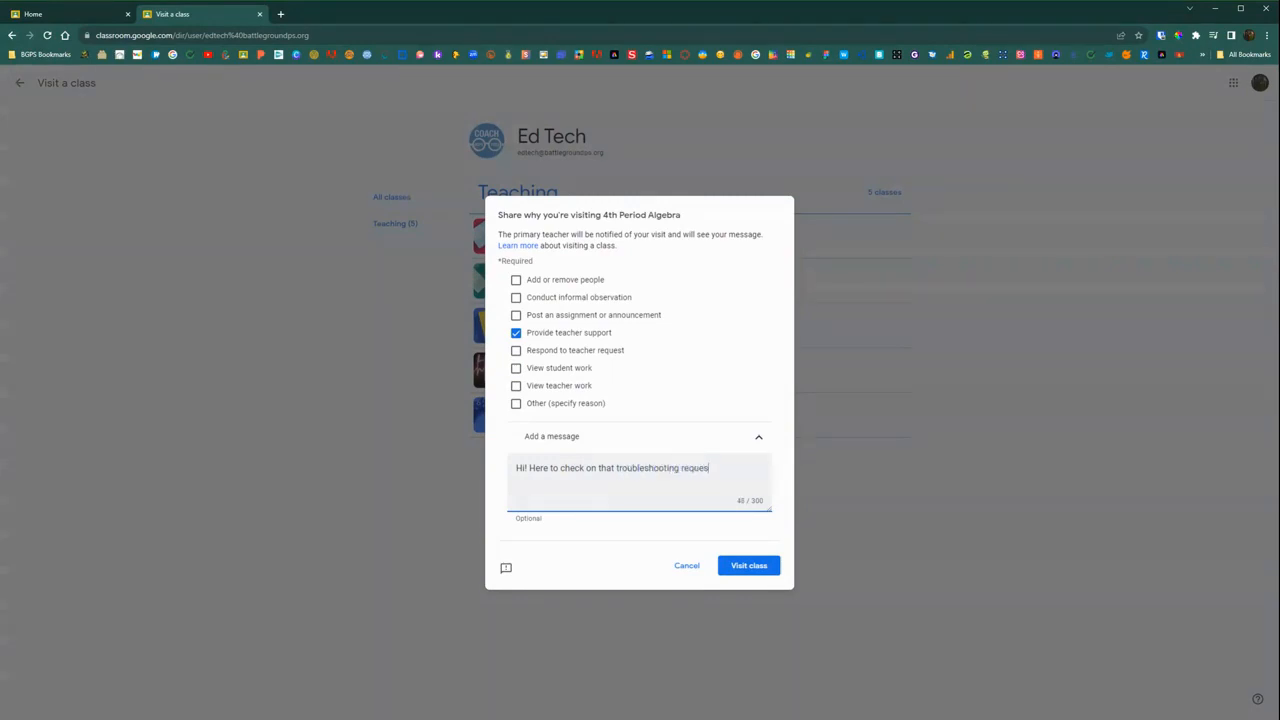
# View the 'visited 4th Period Algebra' notification email in Gmail
pyautogui.click(748, 564)
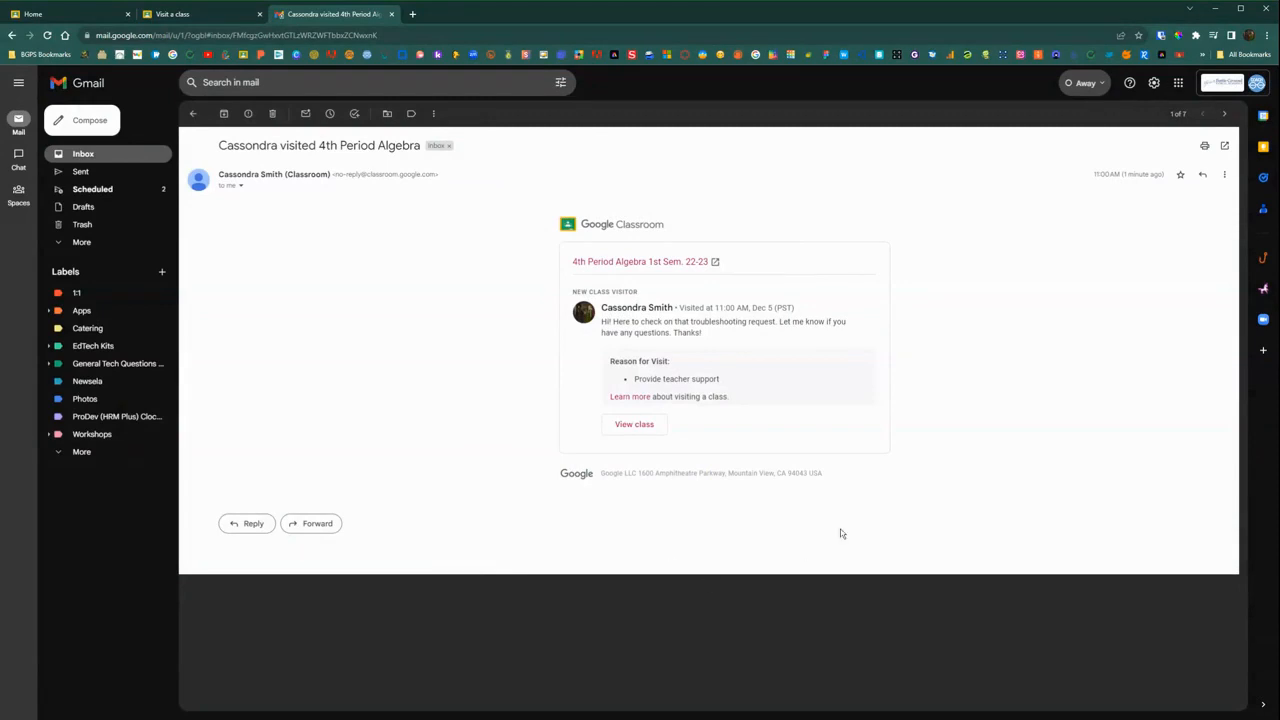
pyautogui.moveTo(608, 398)
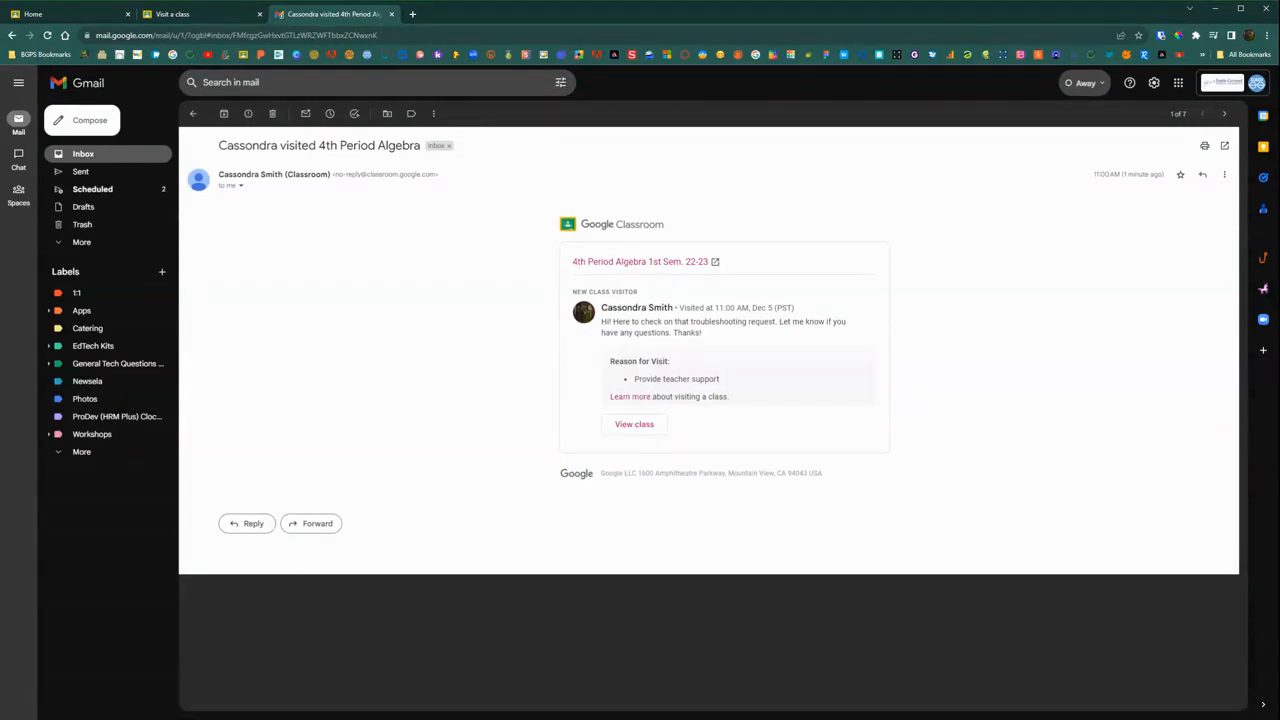
pyautogui.moveTo(420, 490)
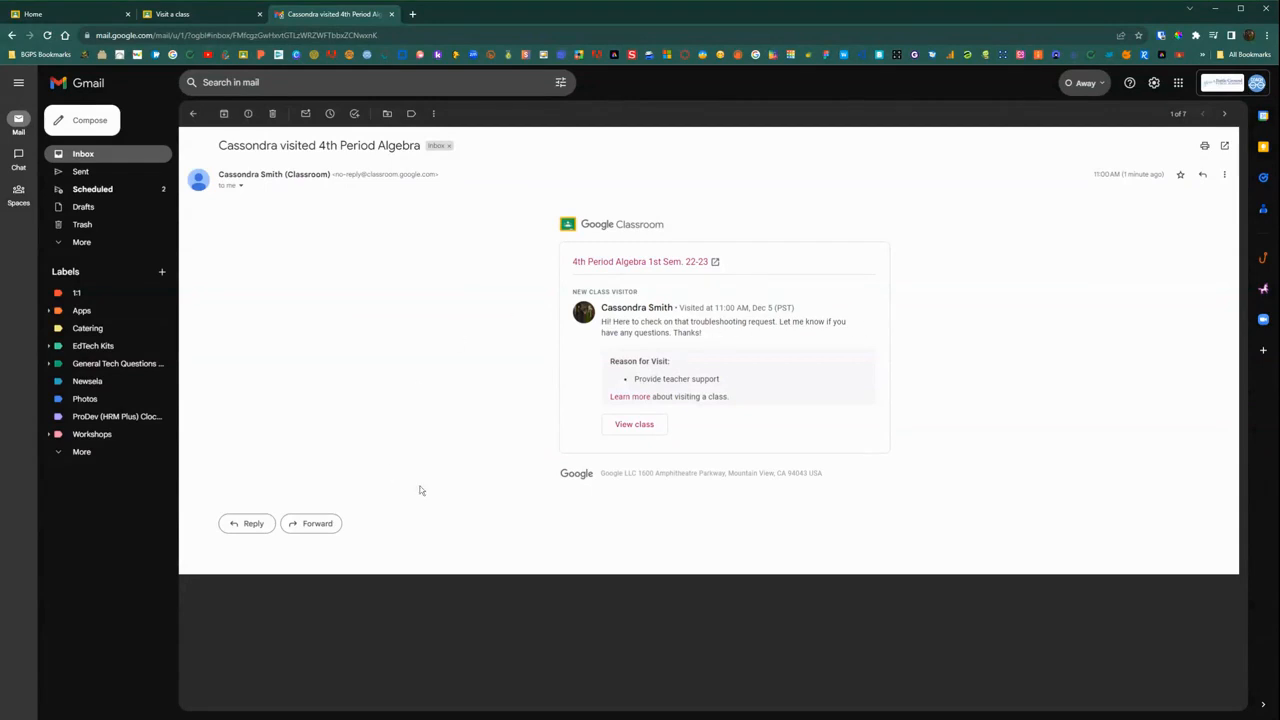
pyautogui.moveTo(468, 174)
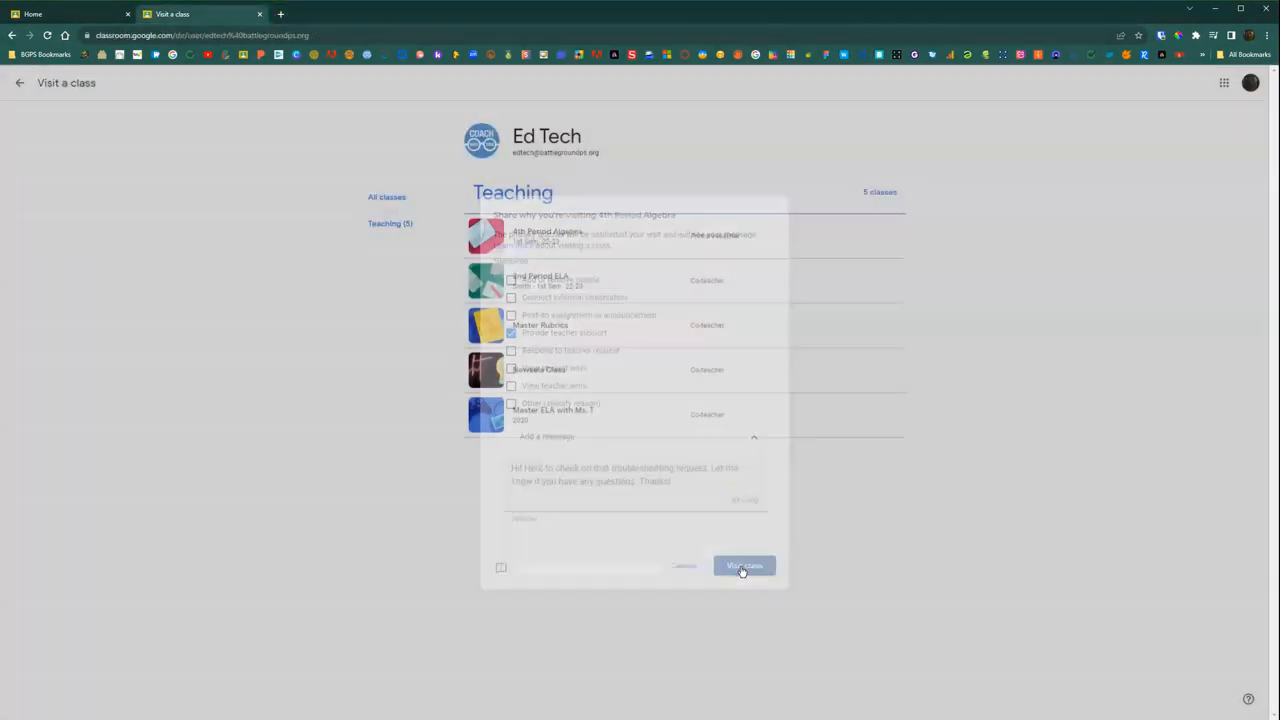
# Enter the 4th Period Algebra class stream as a three-hour visitor
pyautogui.click(744, 566)
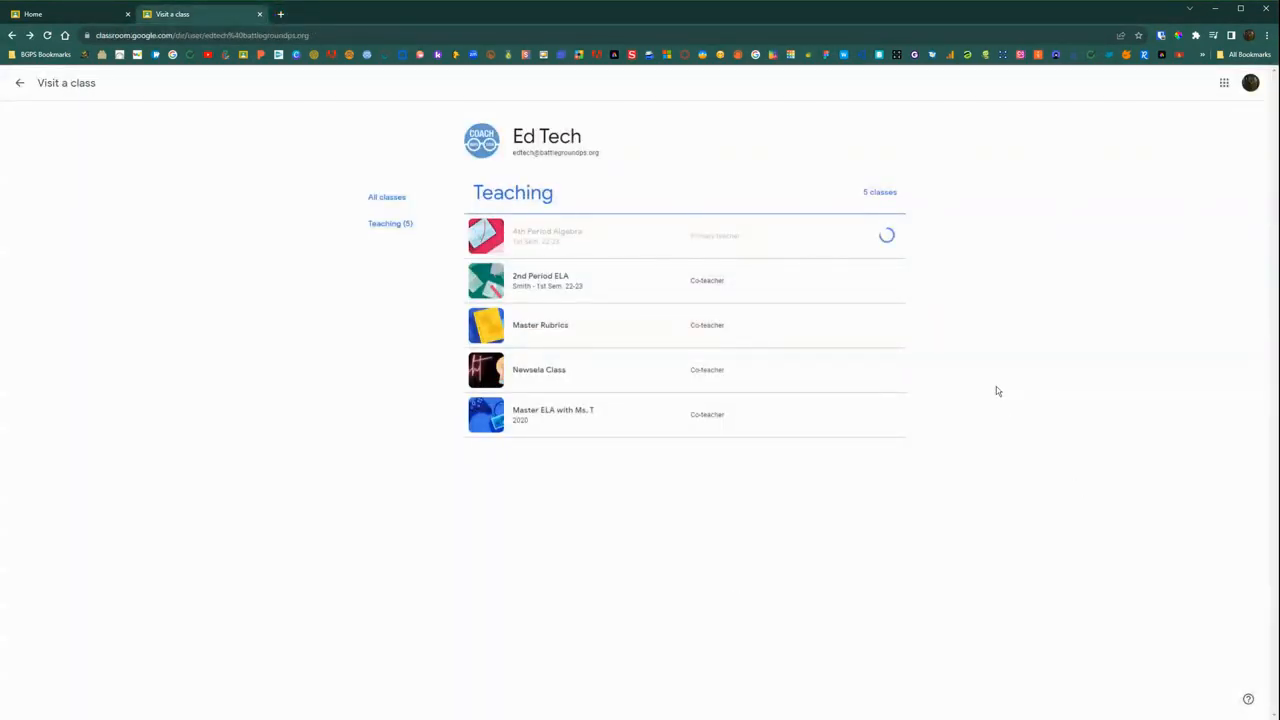
pyautogui.click(548, 236)
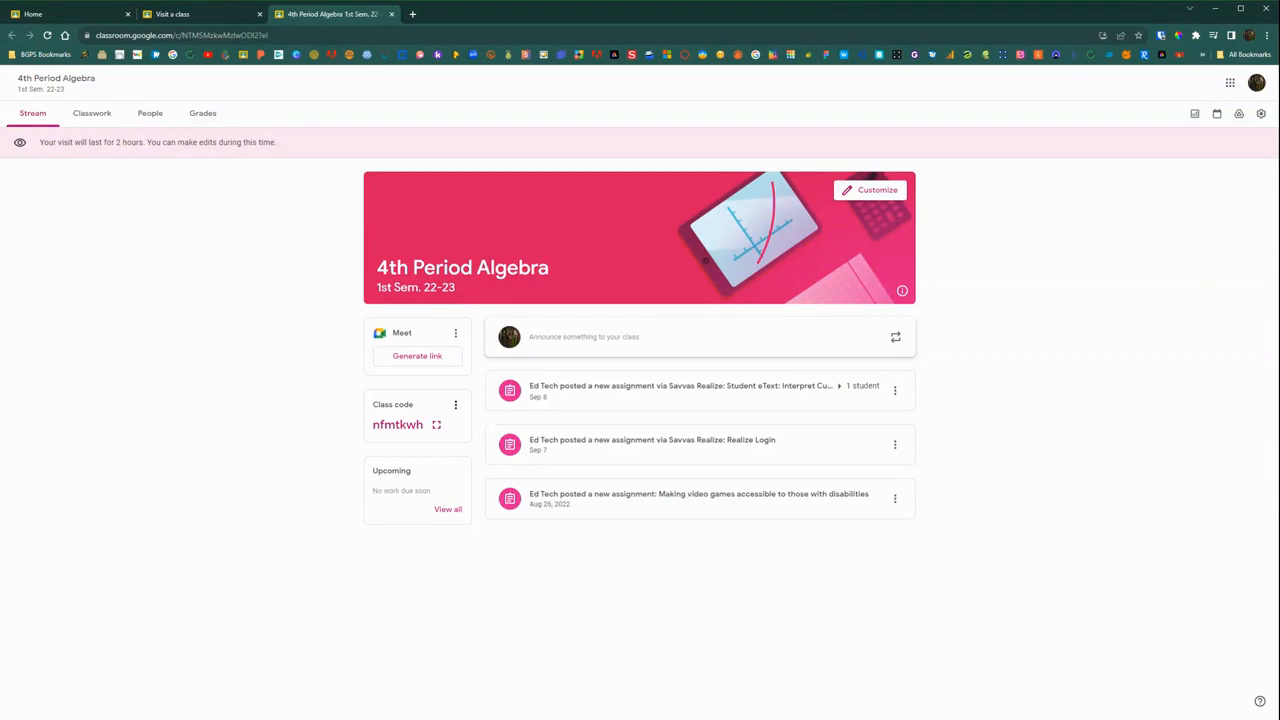
pyautogui.moveTo(224, 214)
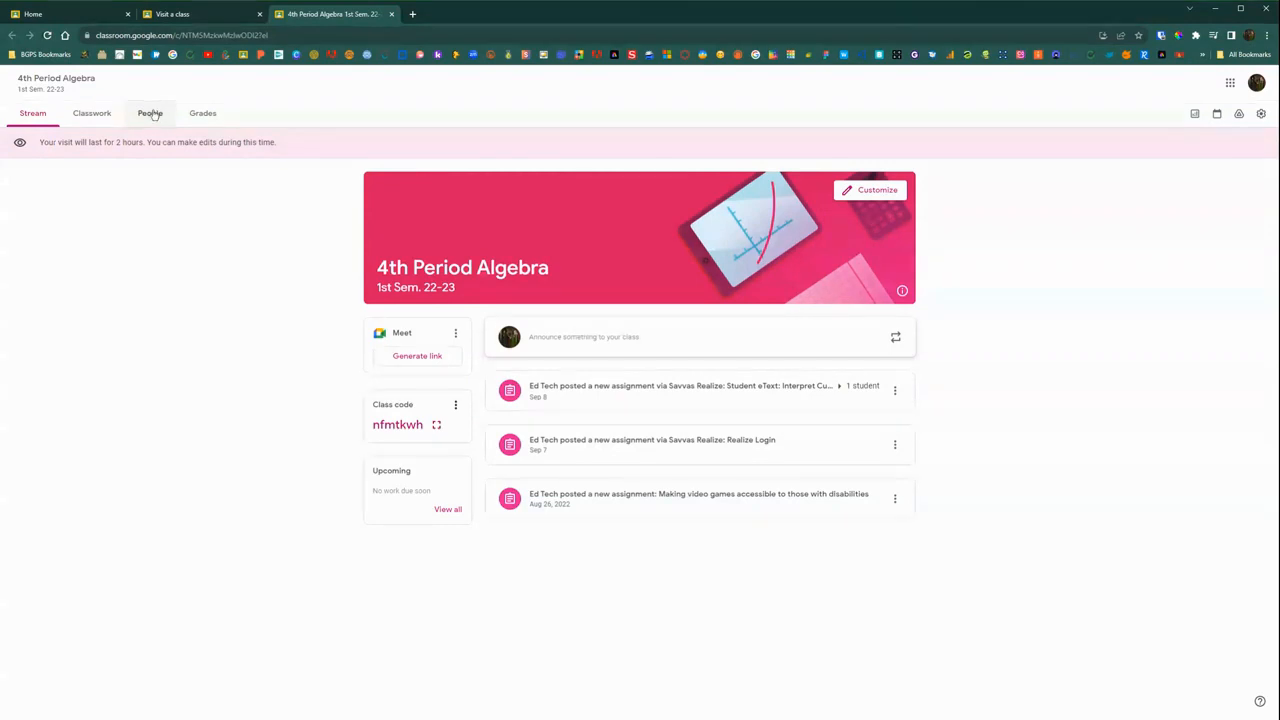
# Review the People roster, then the Classwork list, briefly starting and discarding a new assignment
pyautogui.click(150, 112)
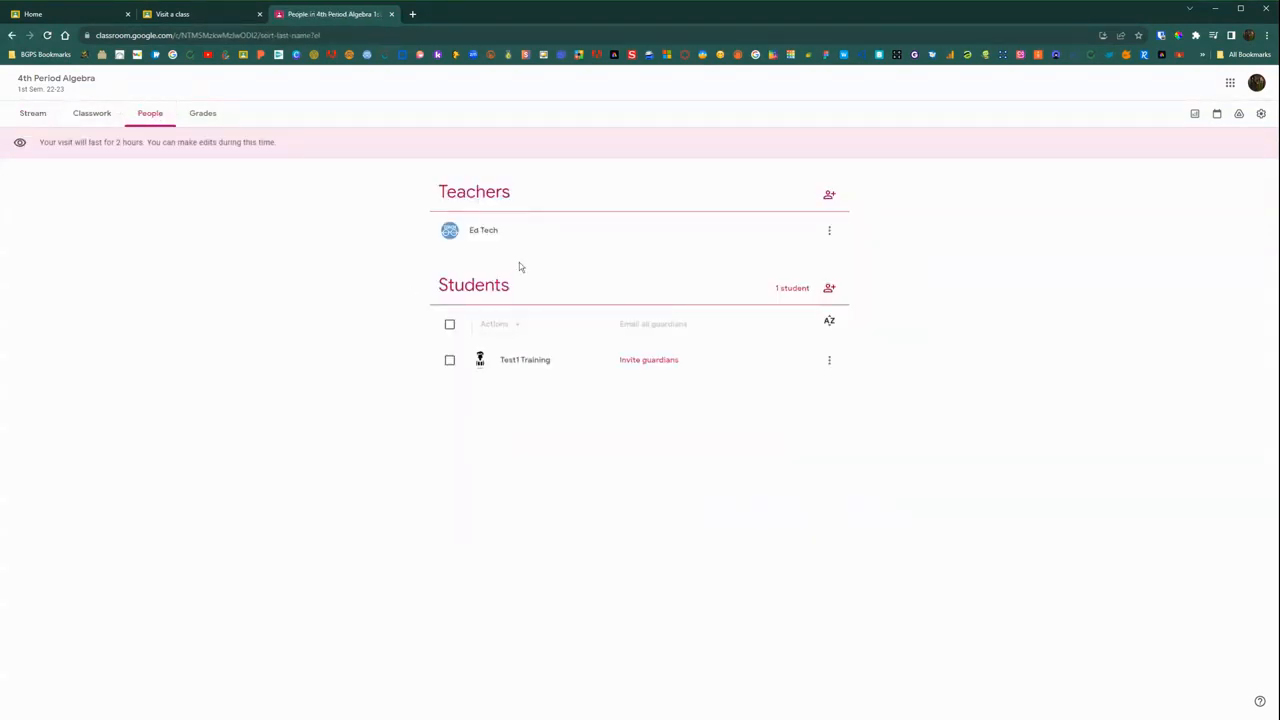
pyautogui.moveTo(372, 210)
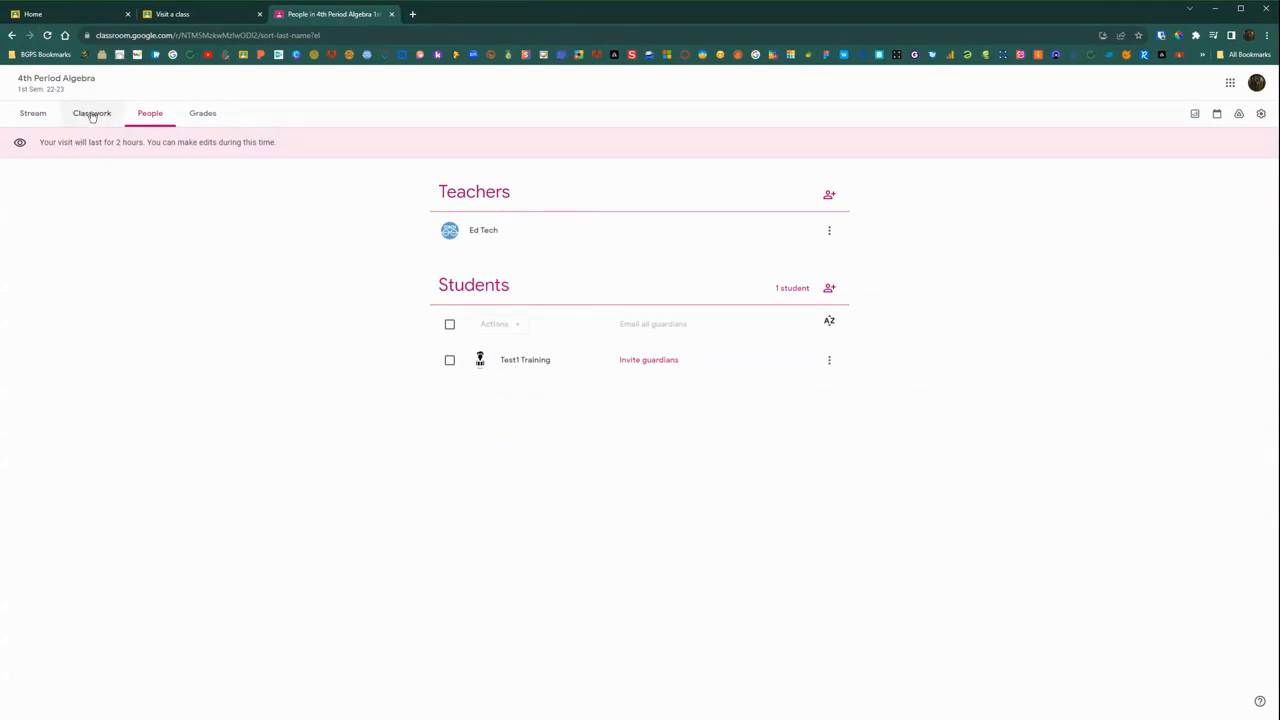
pyautogui.click(92, 112)
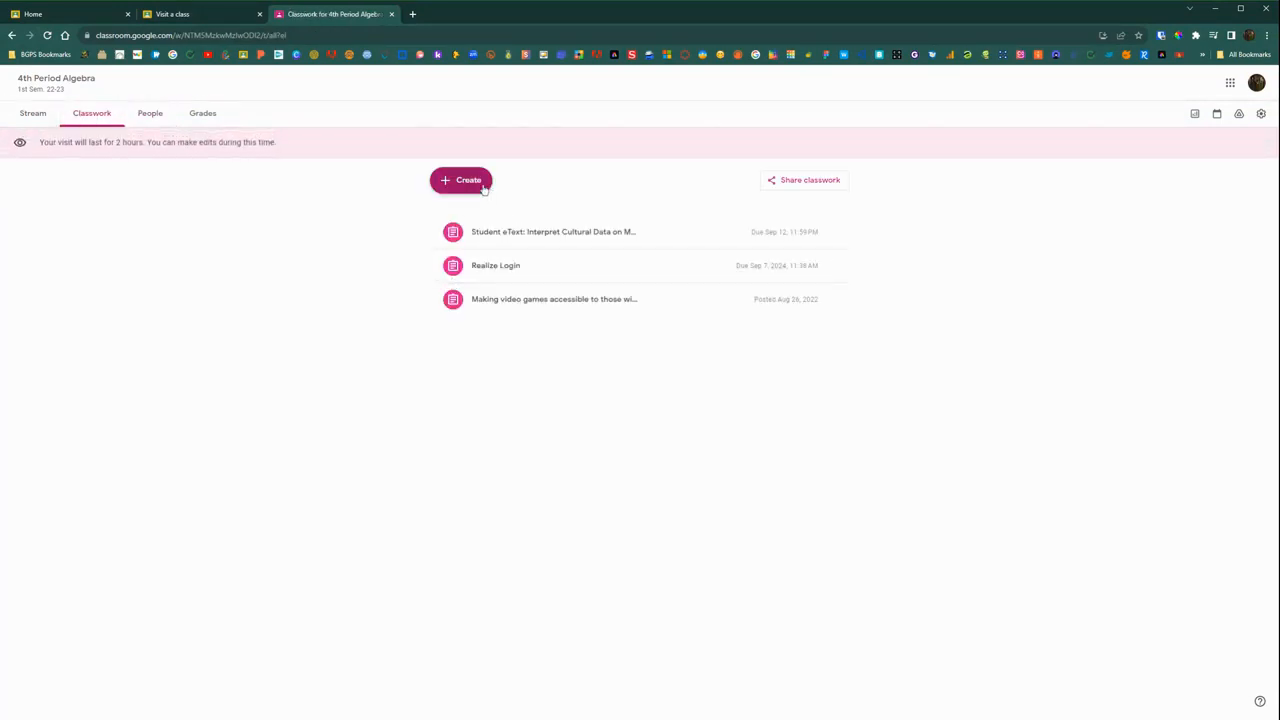
pyautogui.click(460, 180)
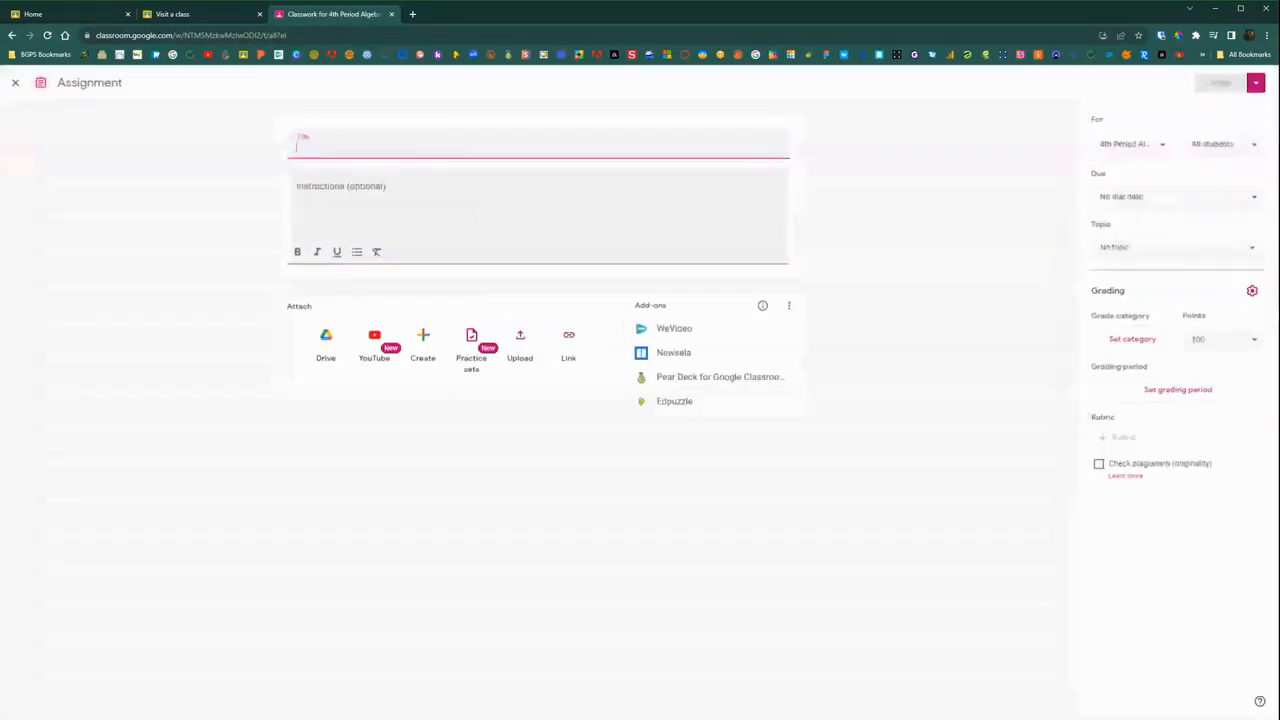
pyautogui.click(16, 82)
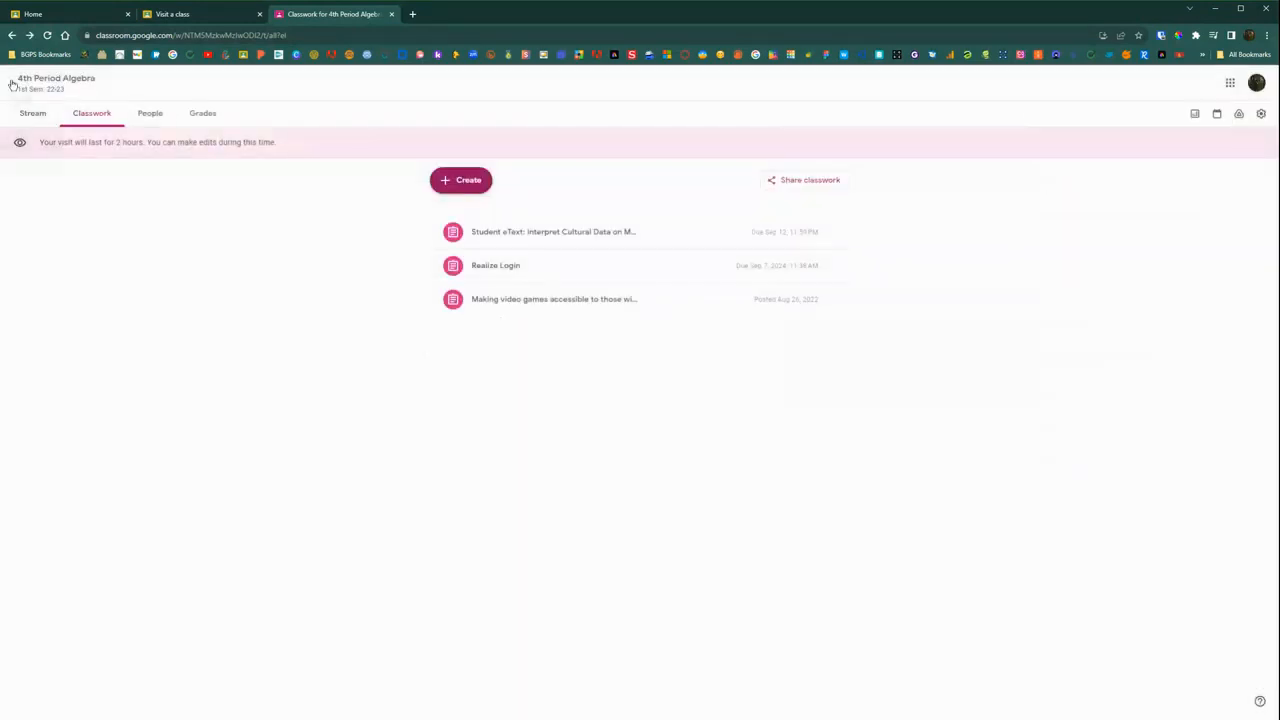
# View the video-game accessibility assignment's instructions, then return to the 4th Period Algebra stream
pyautogui.click(552, 232)
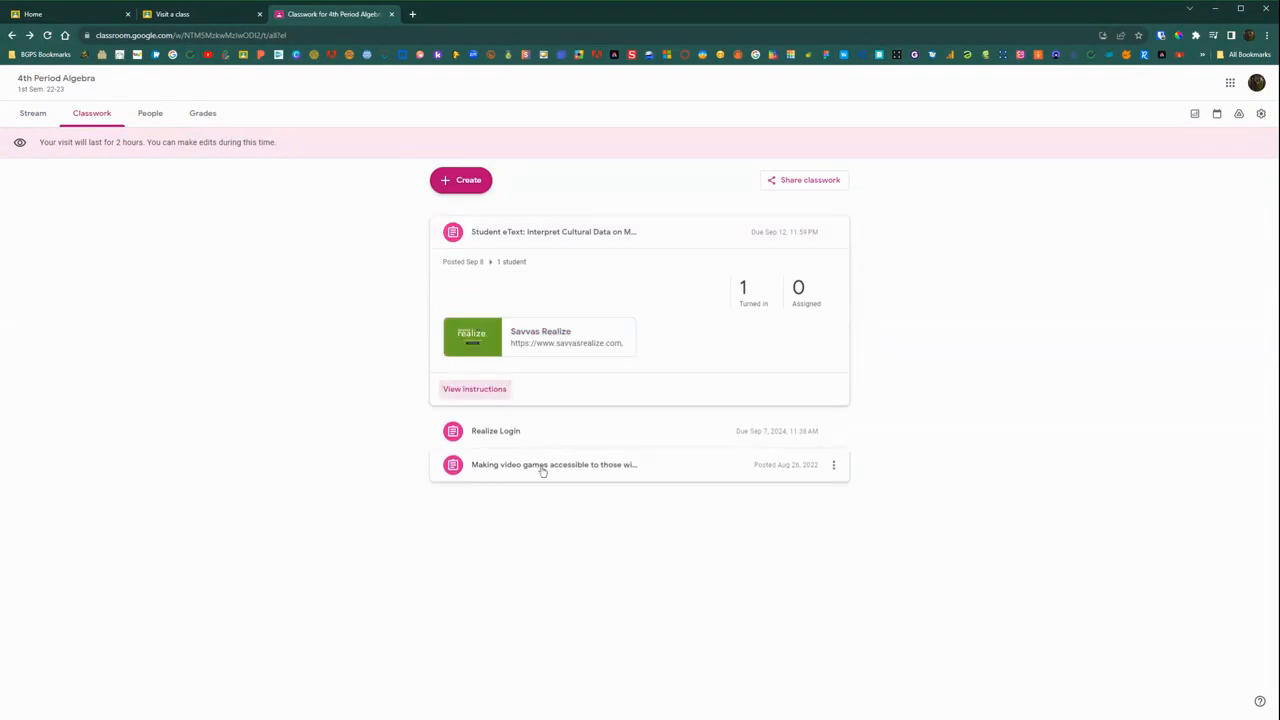
pyautogui.click(554, 464)
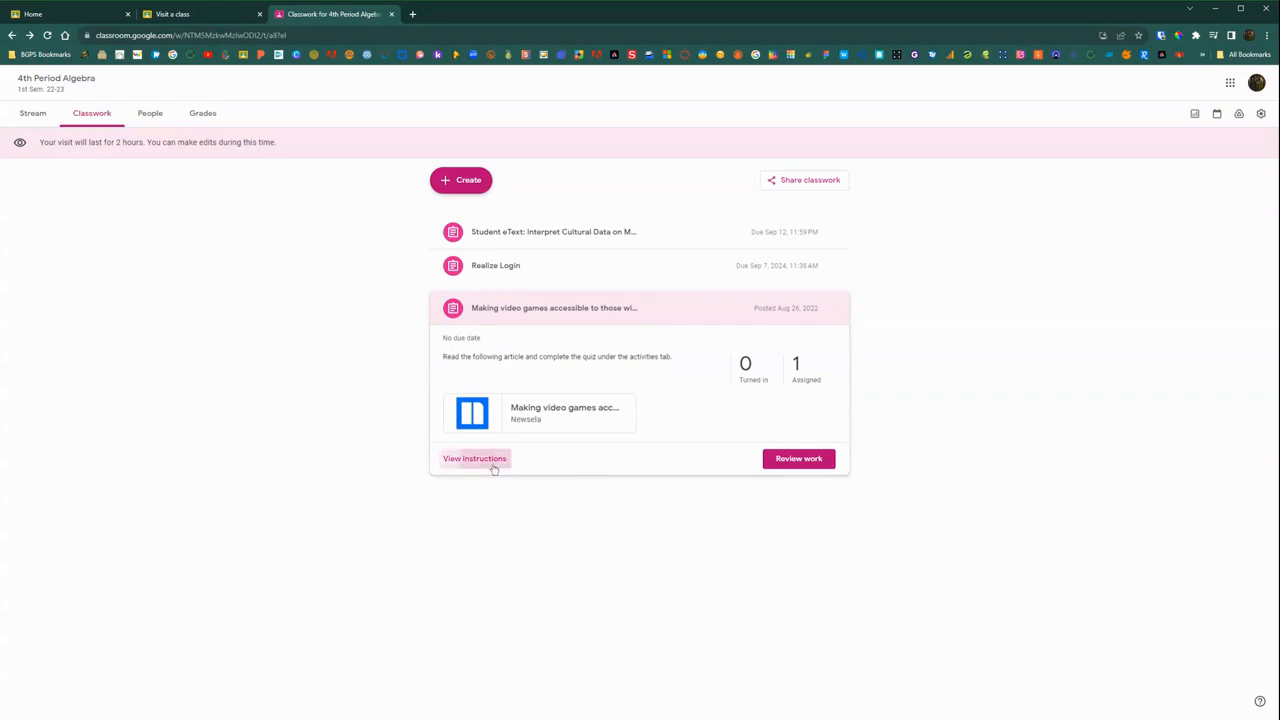
pyautogui.click(474, 458)
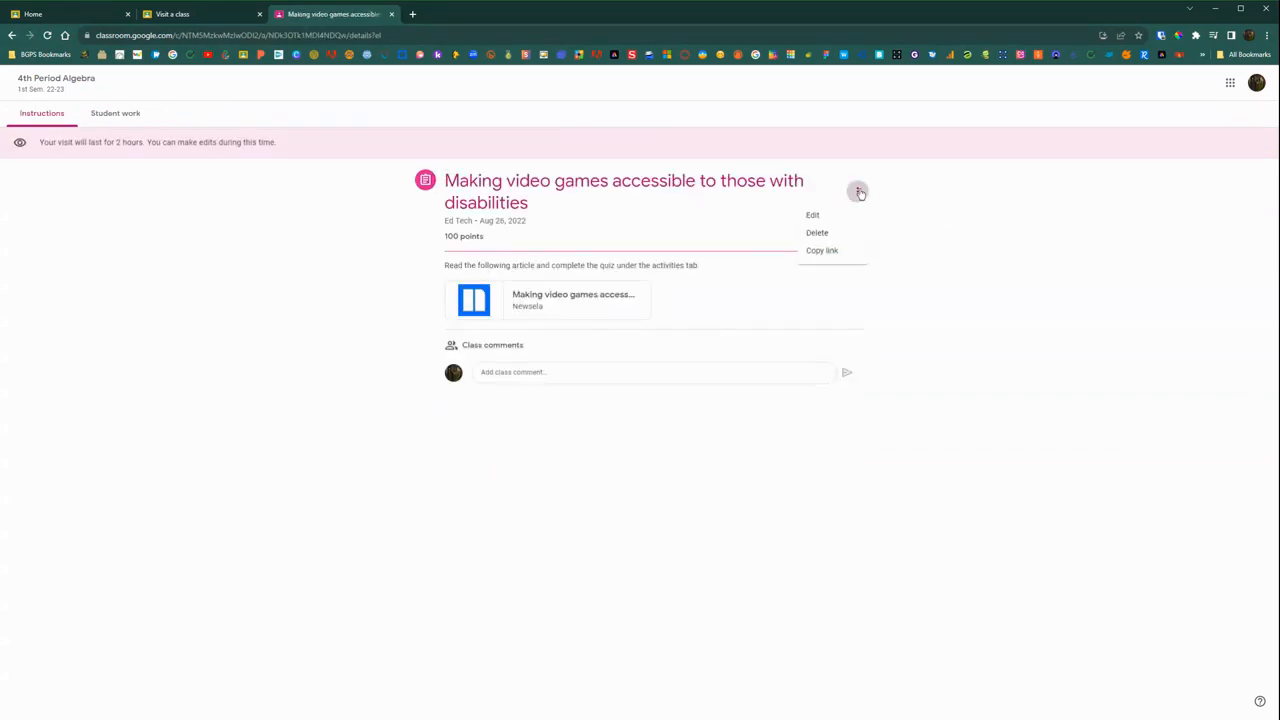
pyautogui.moveTo(812, 216)
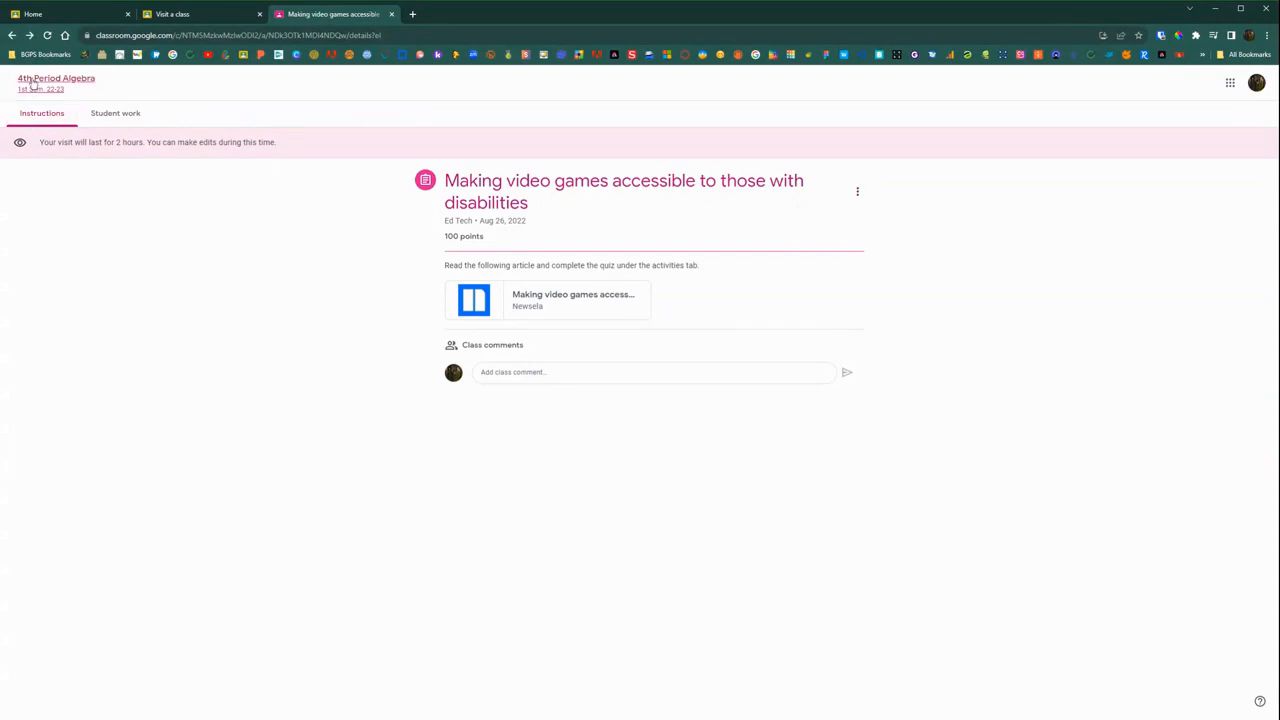
pyautogui.click(56, 78)
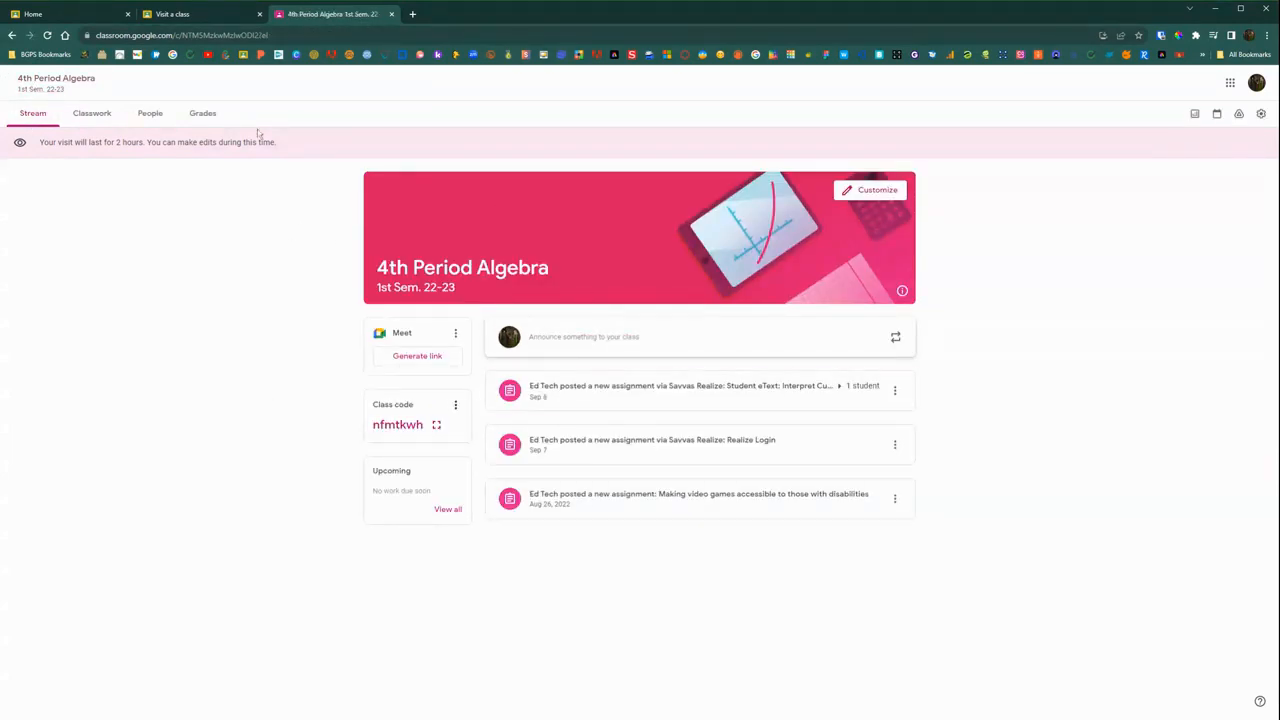